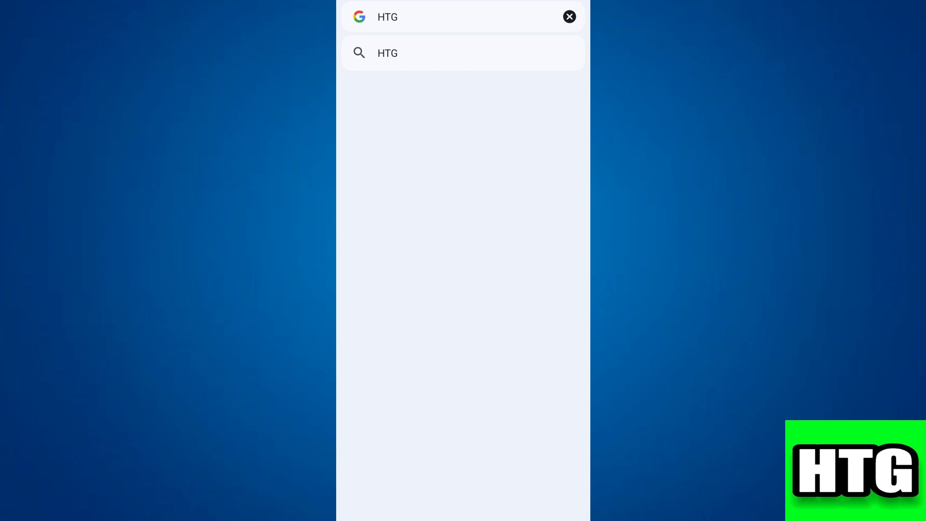
Leave the Google search page and return to the Home Screen
left_click(568, 16)
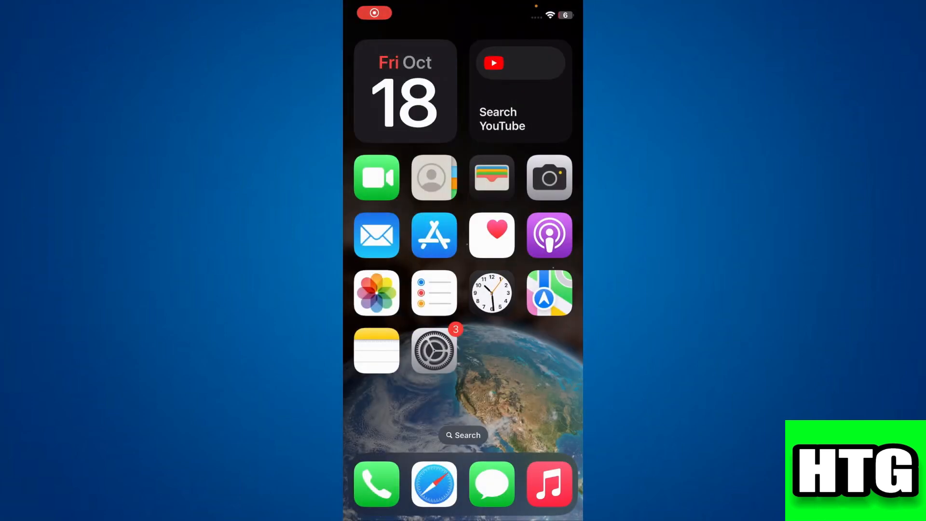
Go from the Settings app to Accessibility > Switch Control
left_click(434, 351)
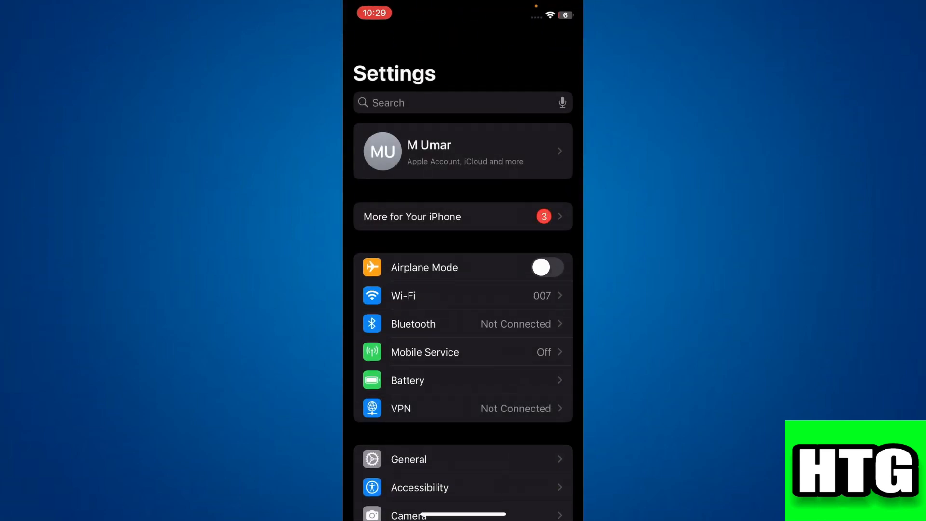
scroll("up", 3)
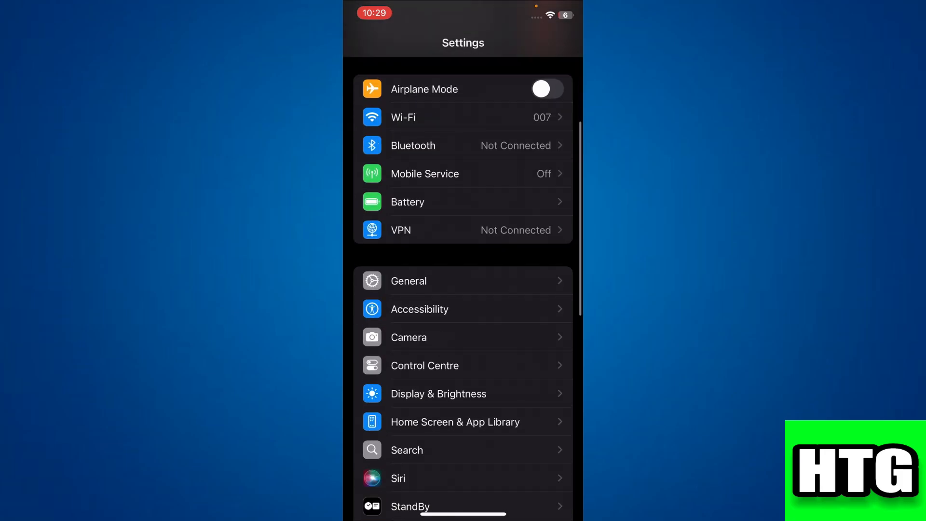
scroll("down", 3)
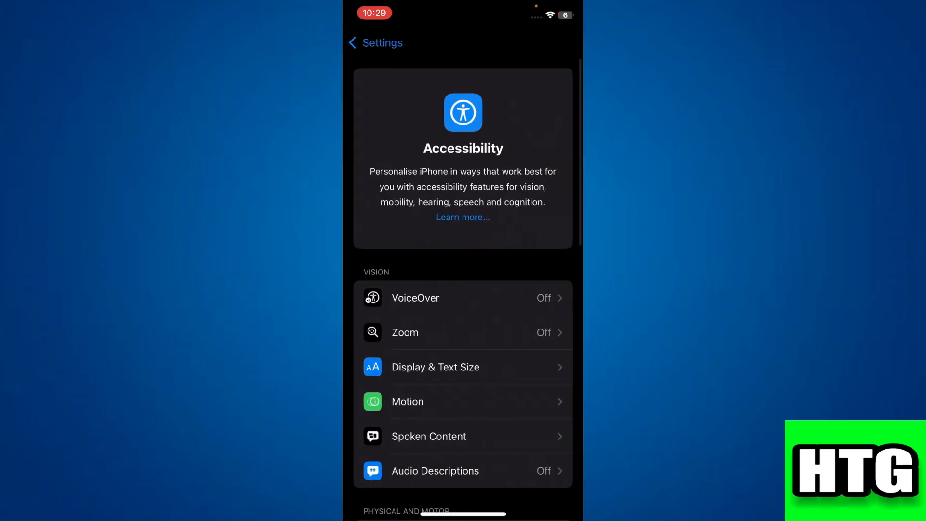
scroll("down", 3)
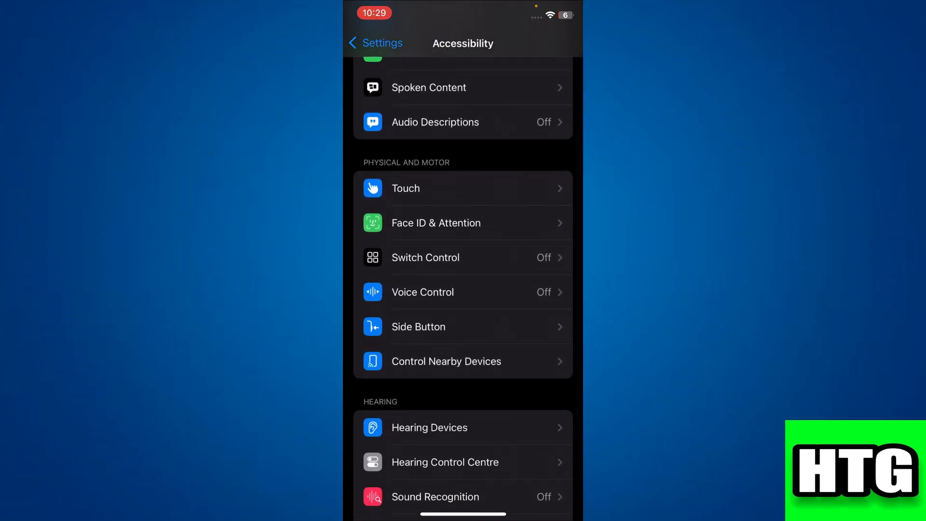
left_click(463, 257)
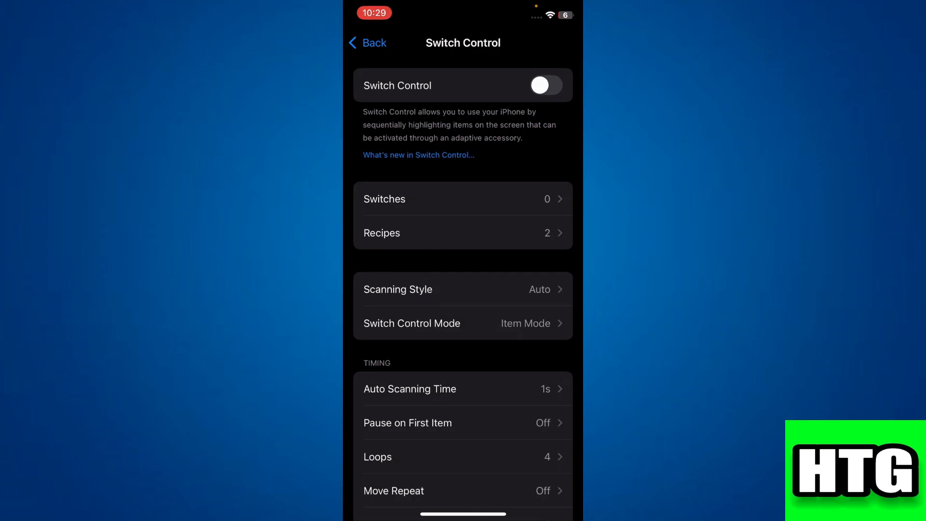
Add a new Screen > Full Screen switch with the Select Item action
left_click(463, 199)
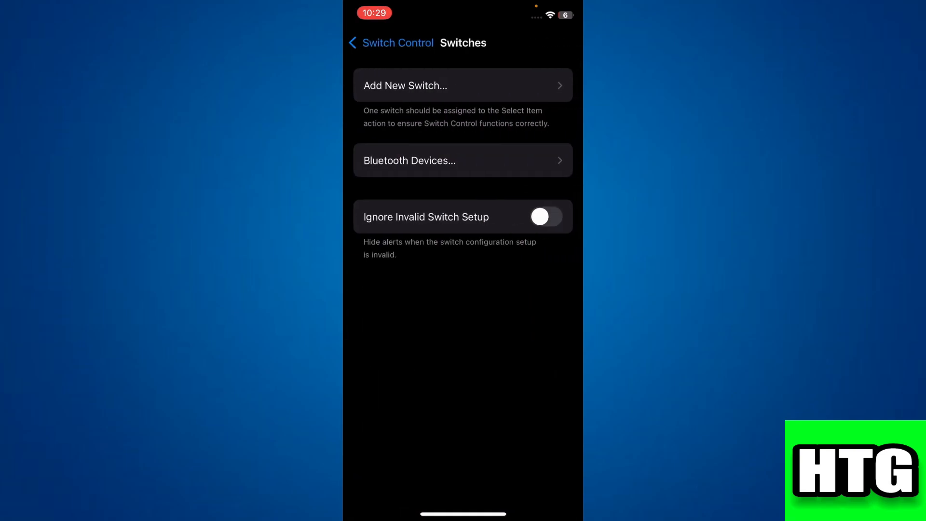
left_click(462, 85)
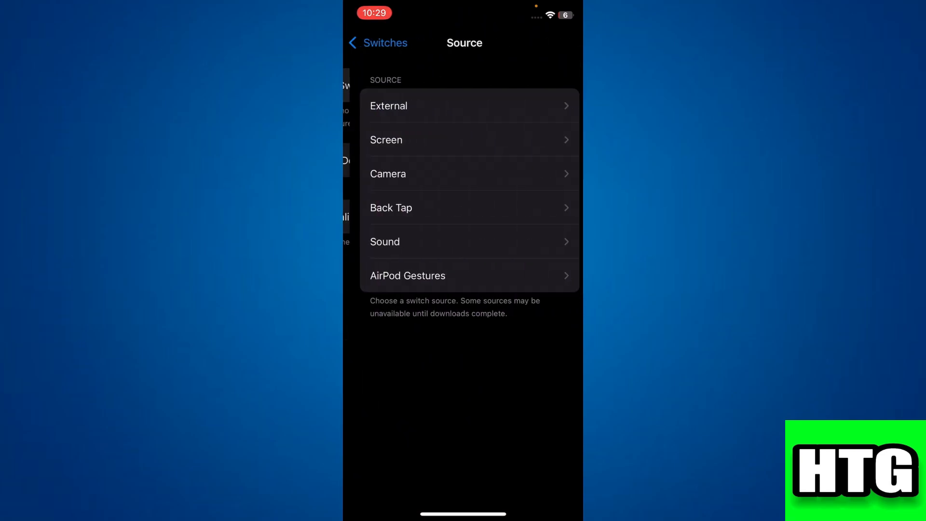
left_click(470, 139)
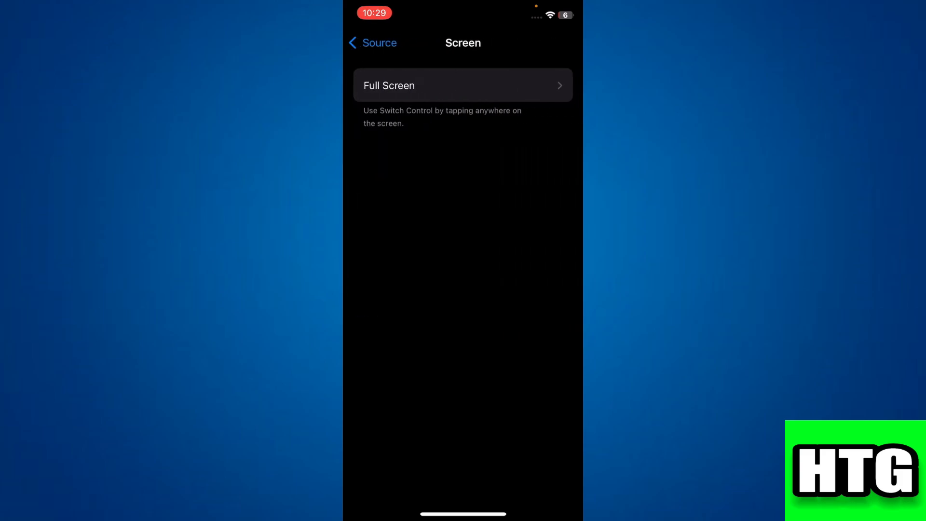
left_click(462, 85)
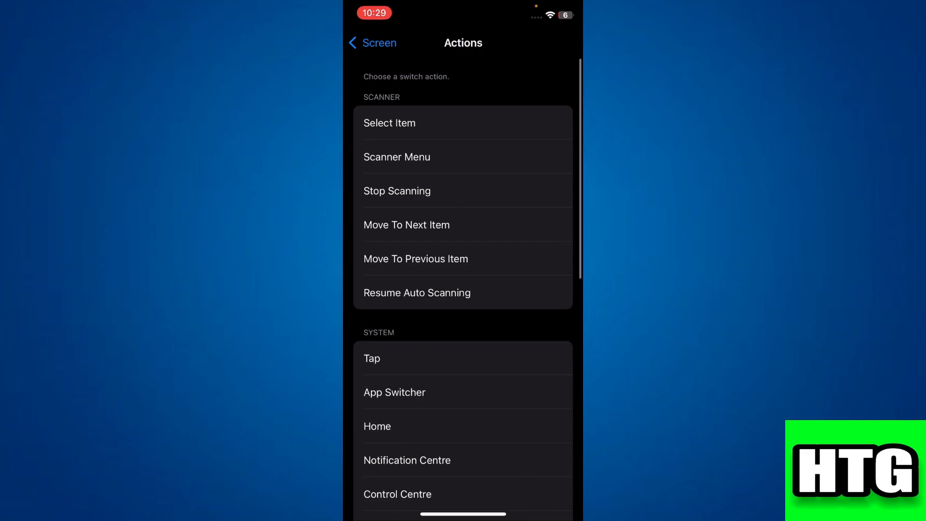
left_click(360, 42)
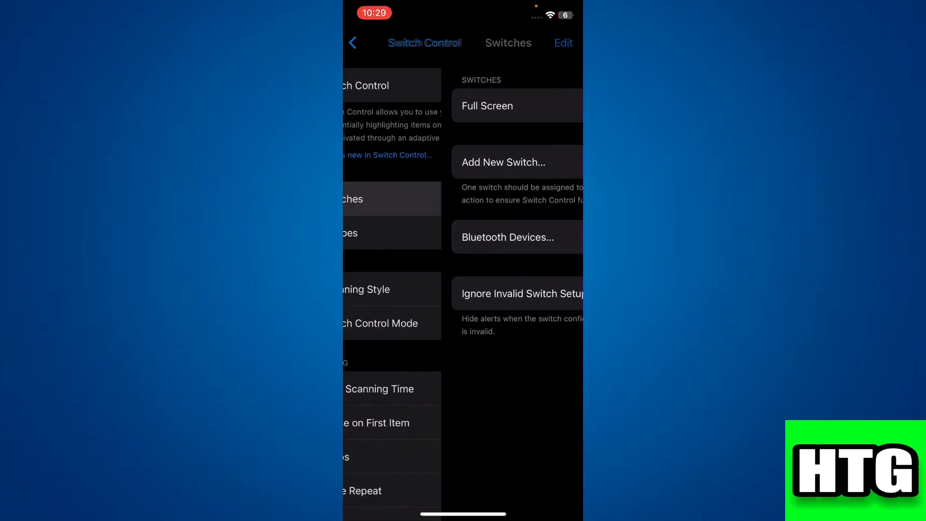
left_click(361, 42)
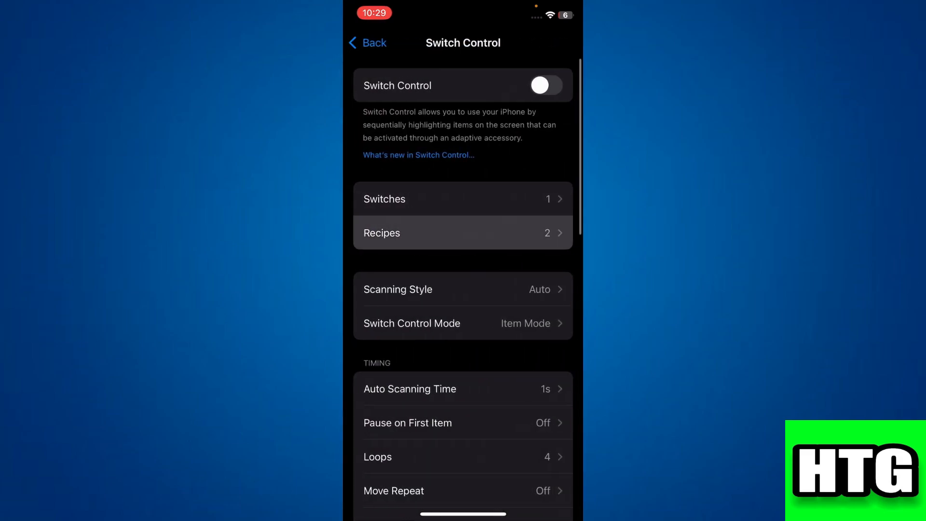
Create a recipe named 'auto clicker' and assign the Full Screen switch to it
left_click(462, 232)
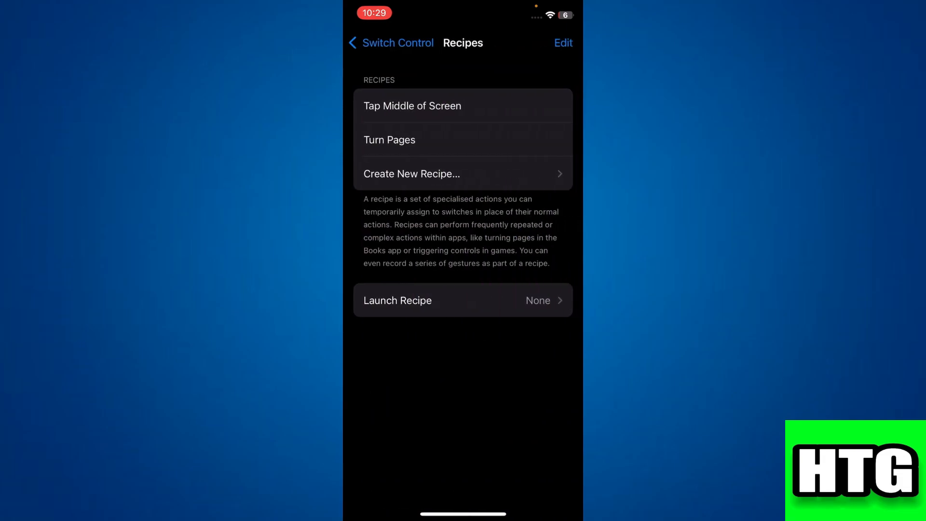
left_click(410, 174)
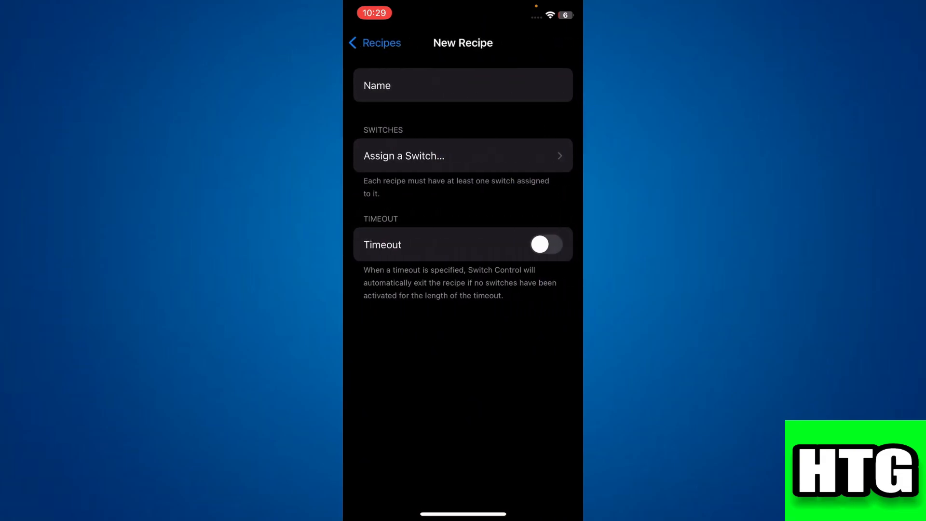
type("auto clicker")
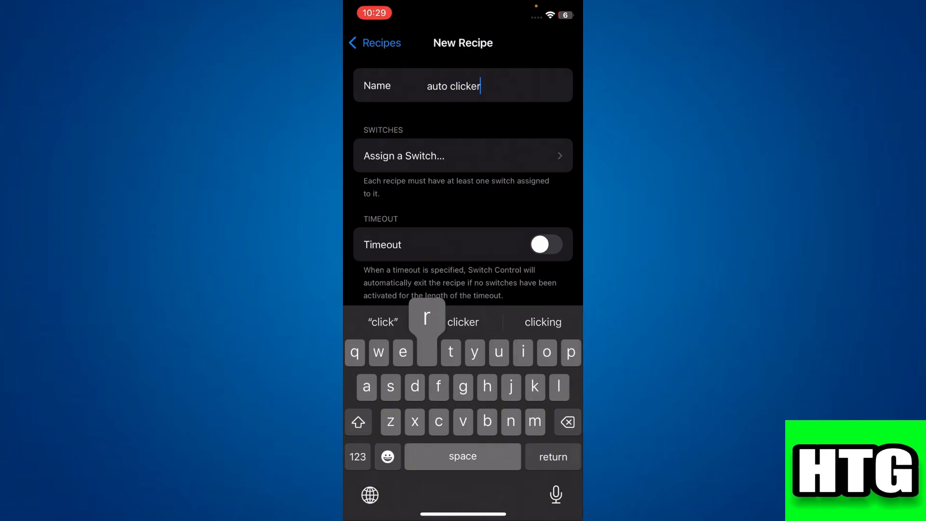
scroll("up", 3)
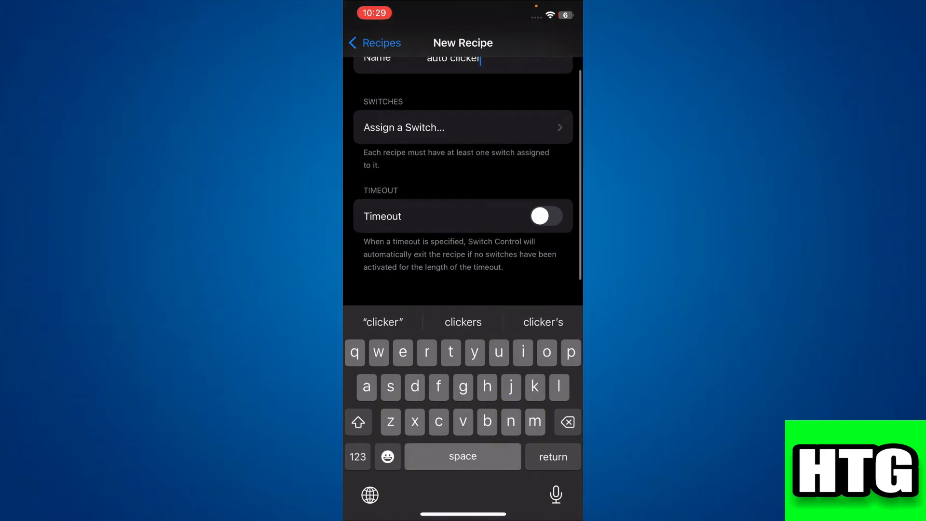
left_click(462, 127)
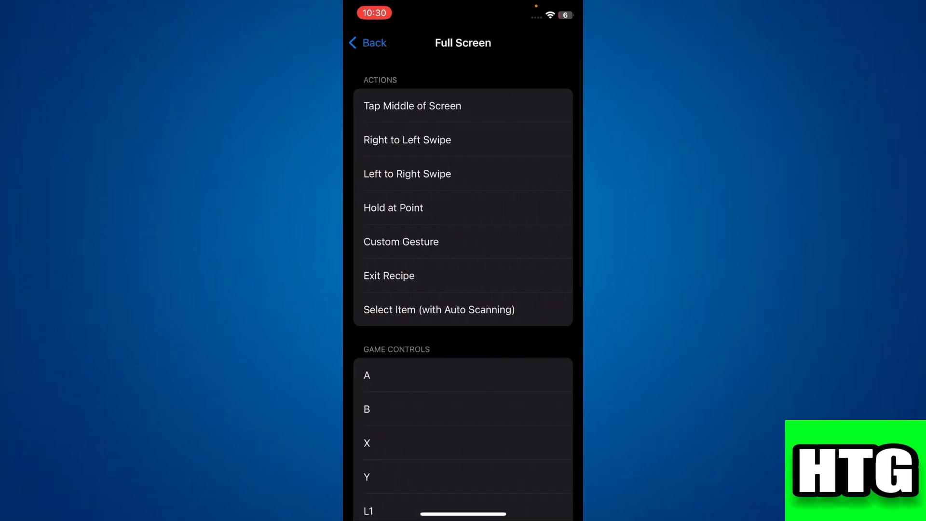
Record a mid-screen tap as the switch's Custom Gesture, save it, and back out to Accessibility
left_click(400, 241)
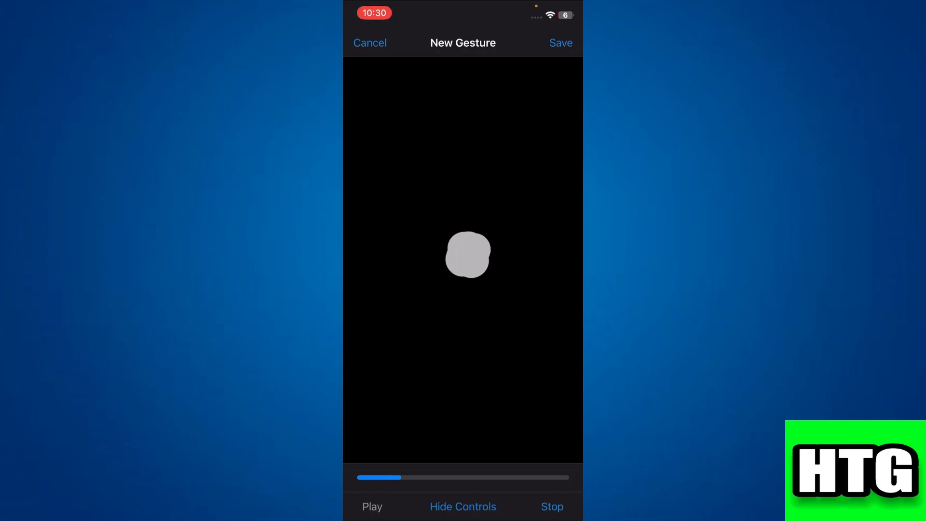
left_click(559, 43)
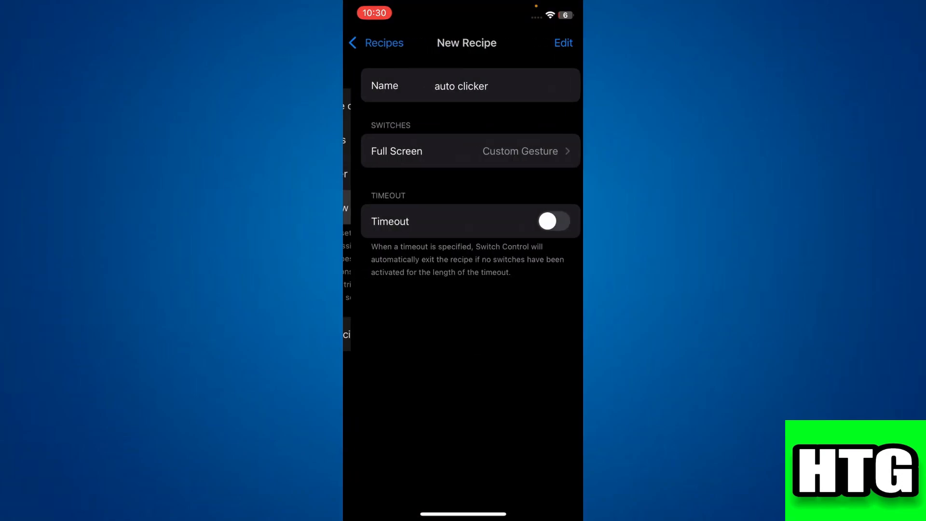
left_click(376, 43)
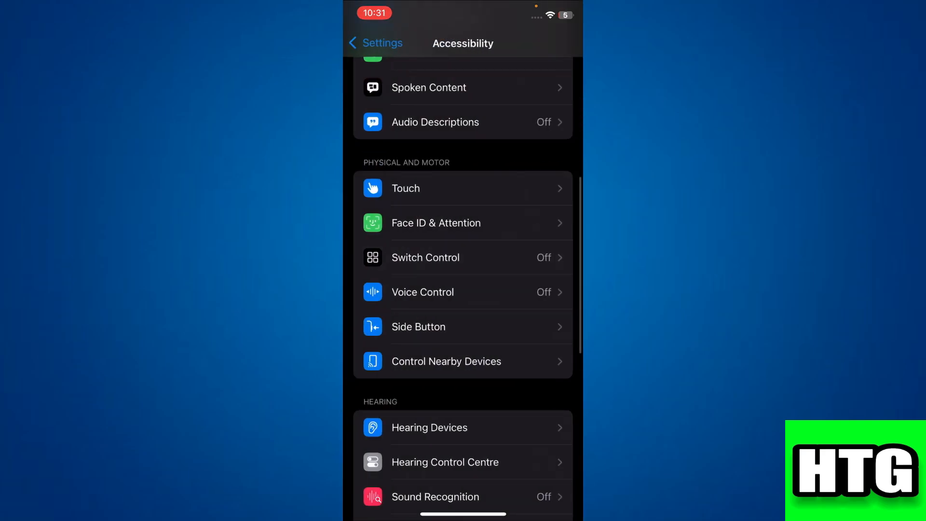
Choose Switch Control in Accessibility Shortcut, then swipe back to the Home Screen
scroll("down", 3)
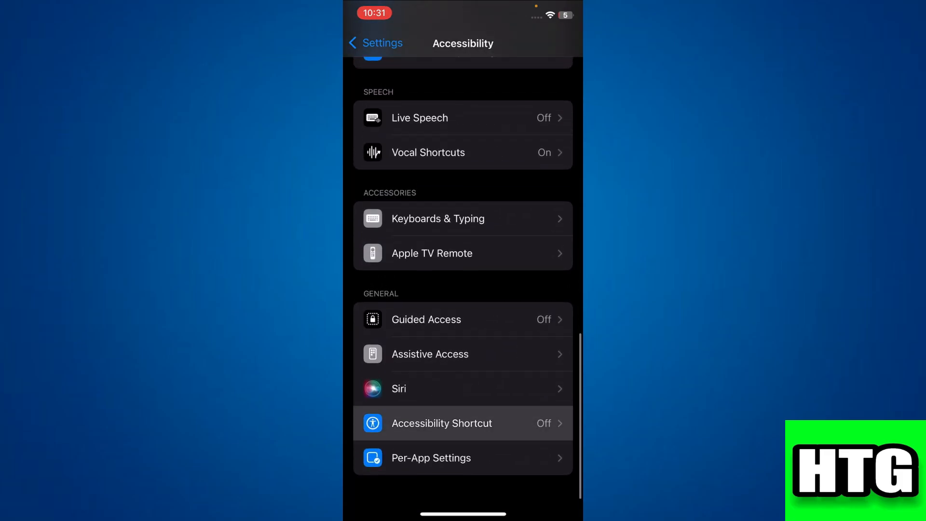
left_click(462, 423)
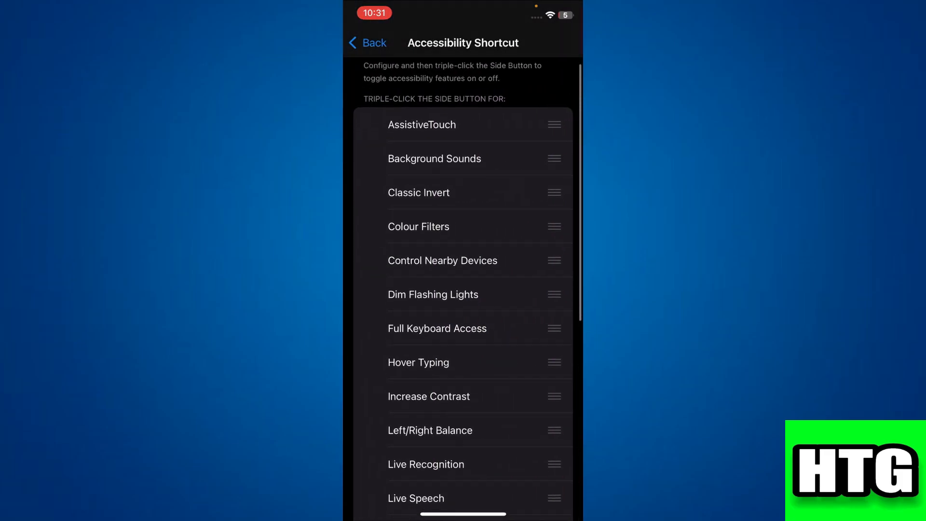
scroll("down", 3)
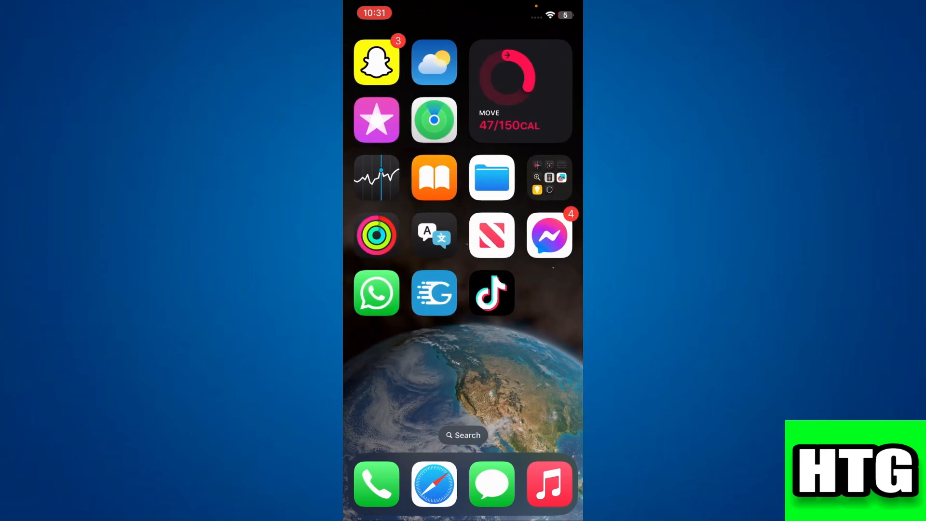
scroll("left", 3)
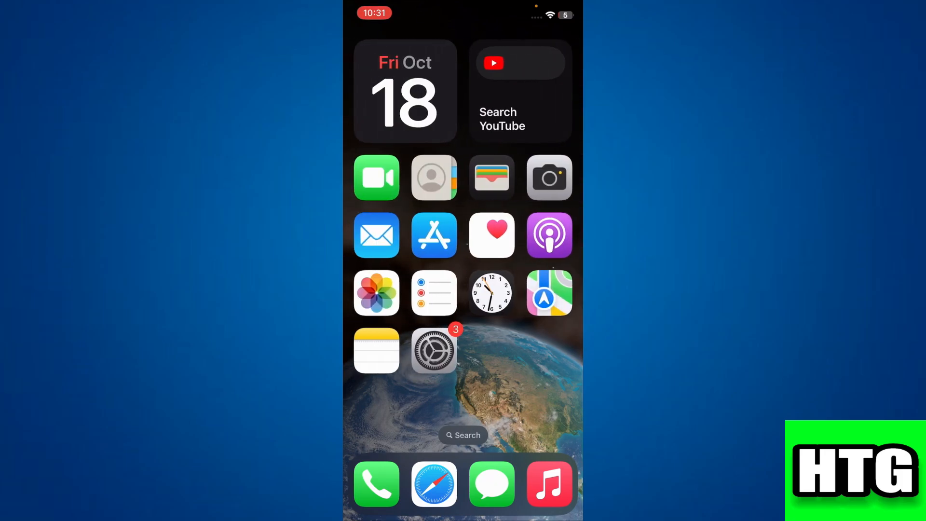